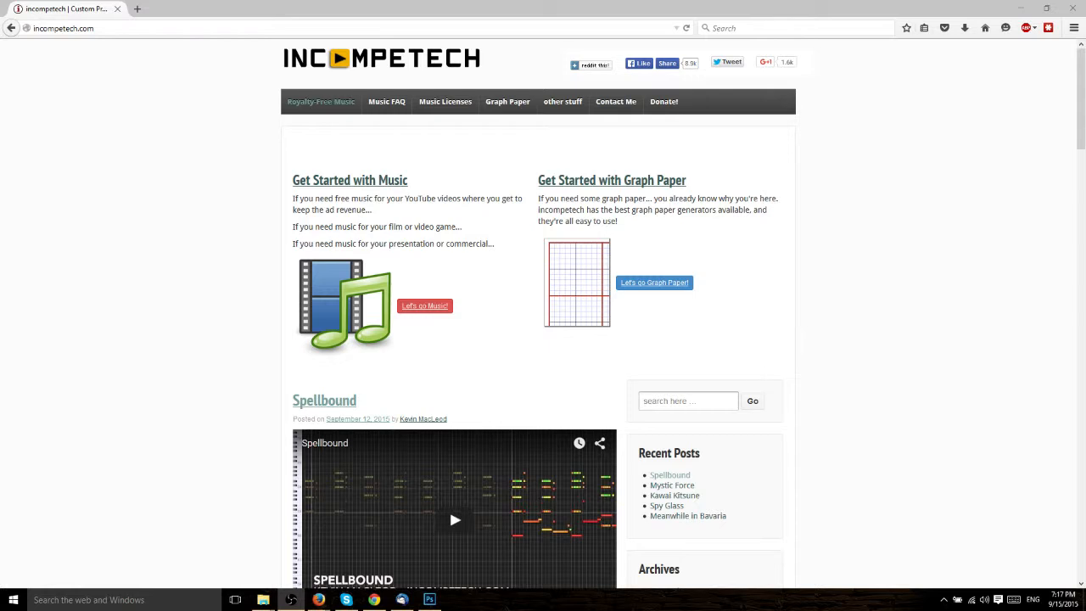
mouse_move(99, 177)
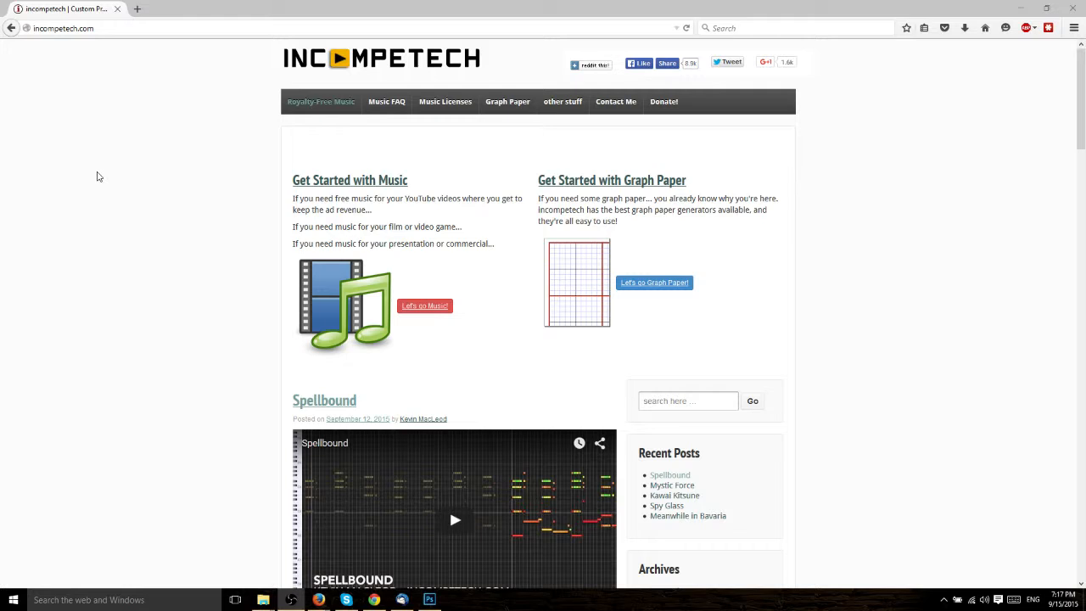
mouse_move(366, 66)
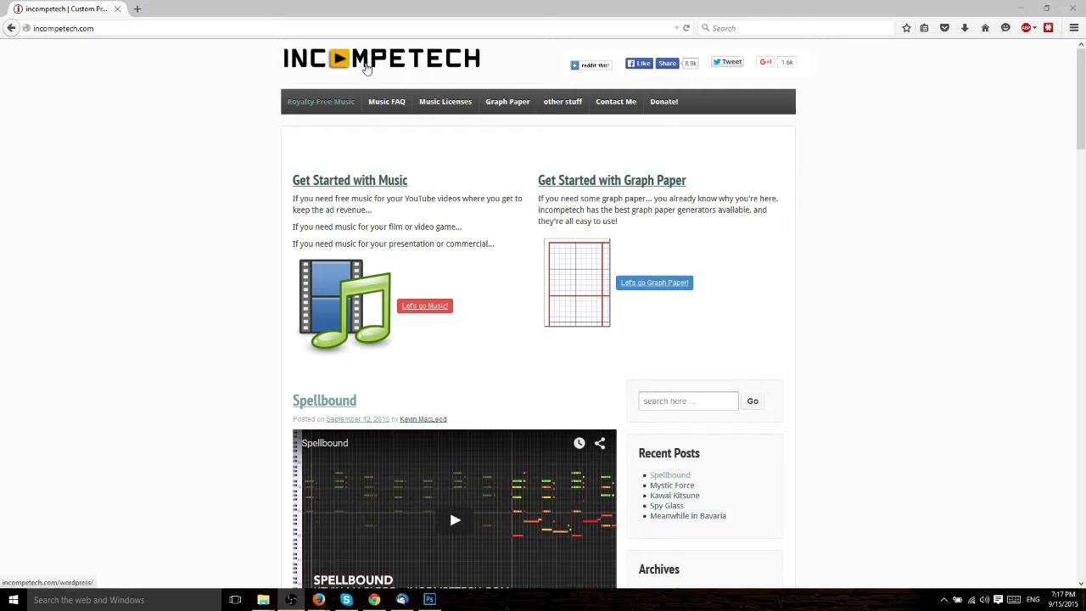
mouse_move(668, 475)
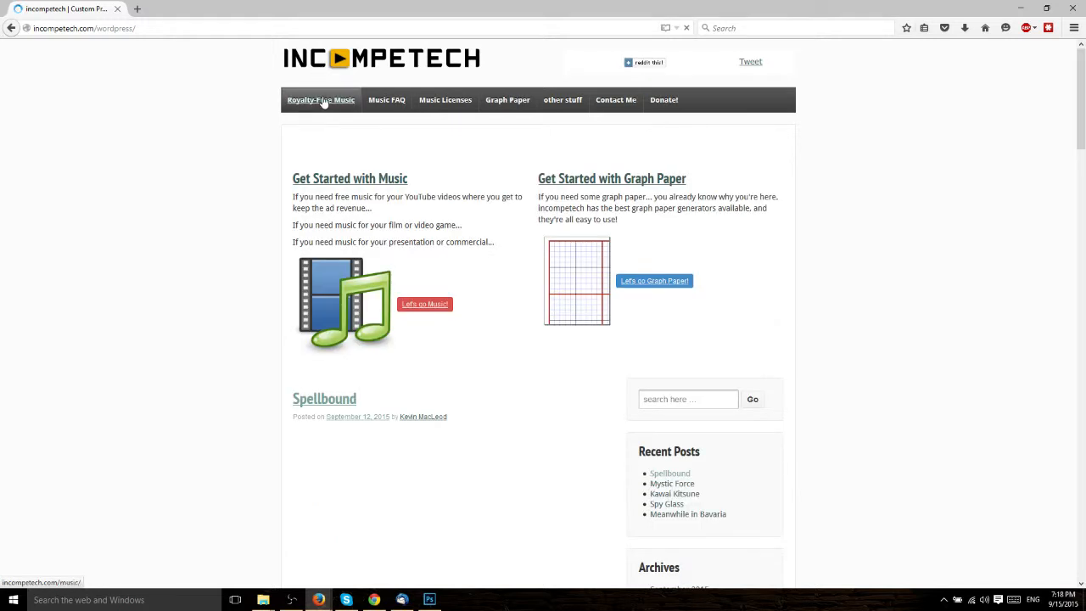
- Go to Royalty-Free Music and open the '19 most RECENT' pieces list
click(321, 99)
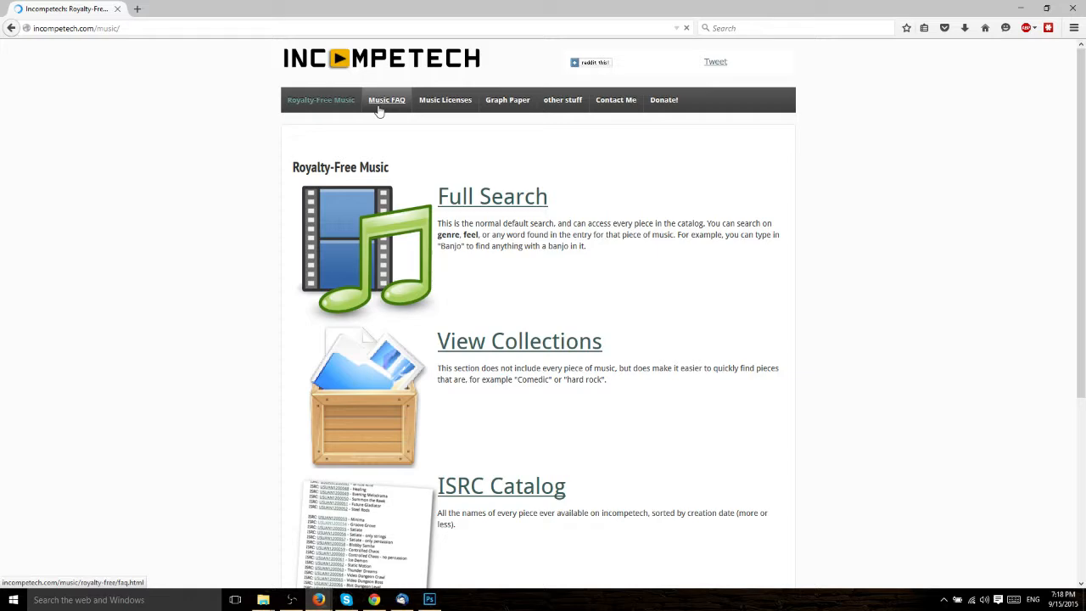
scroll(down, 3)
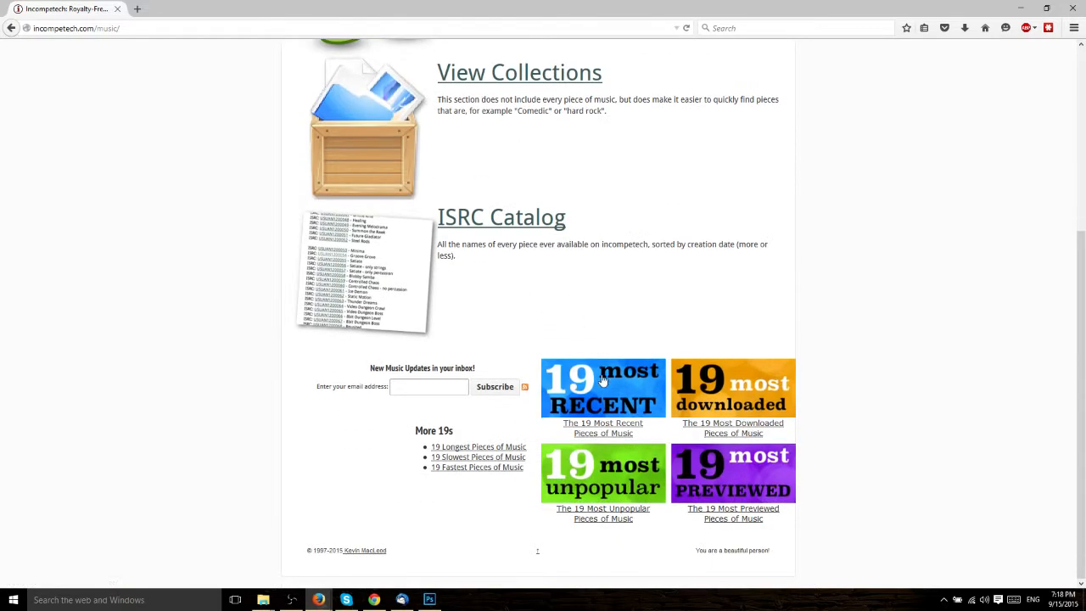
click(605, 387)
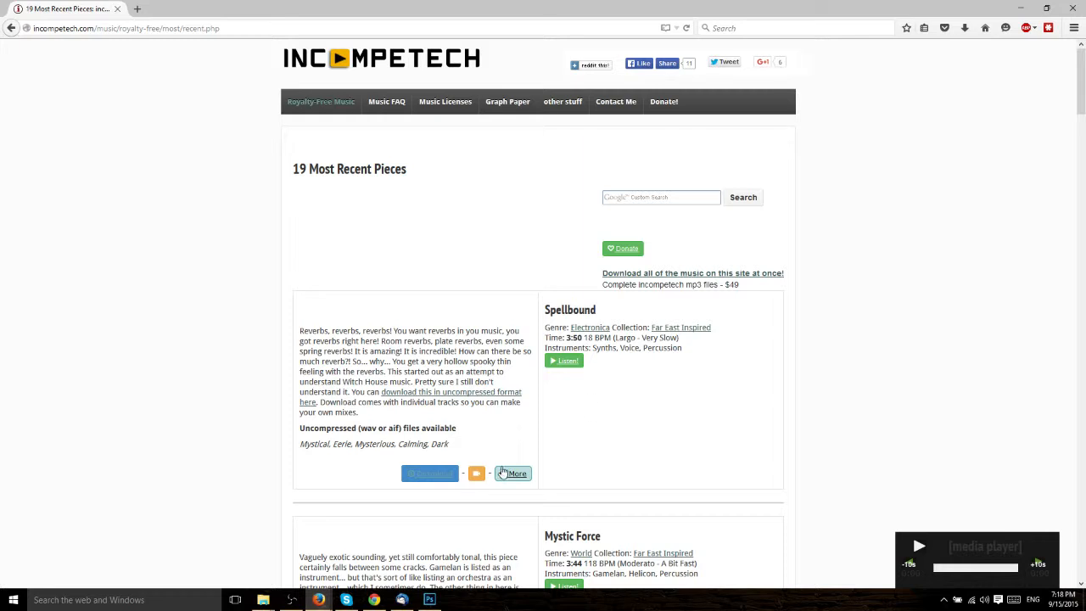
mouse_move(563, 438)
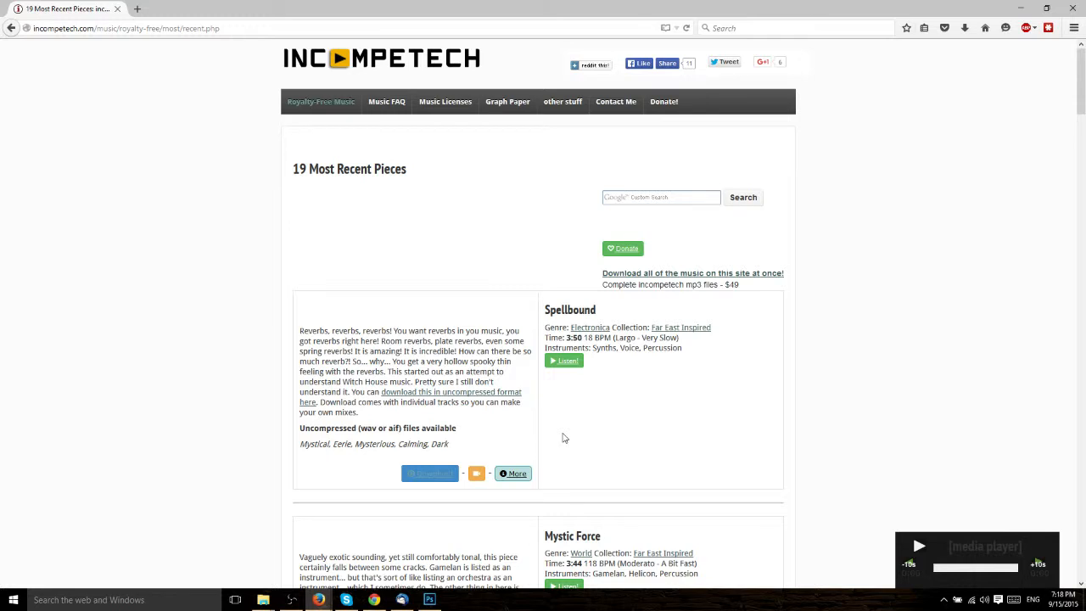
- Expand Spellbound's credit details and select the 'CC:By' license words
click(512, 474)
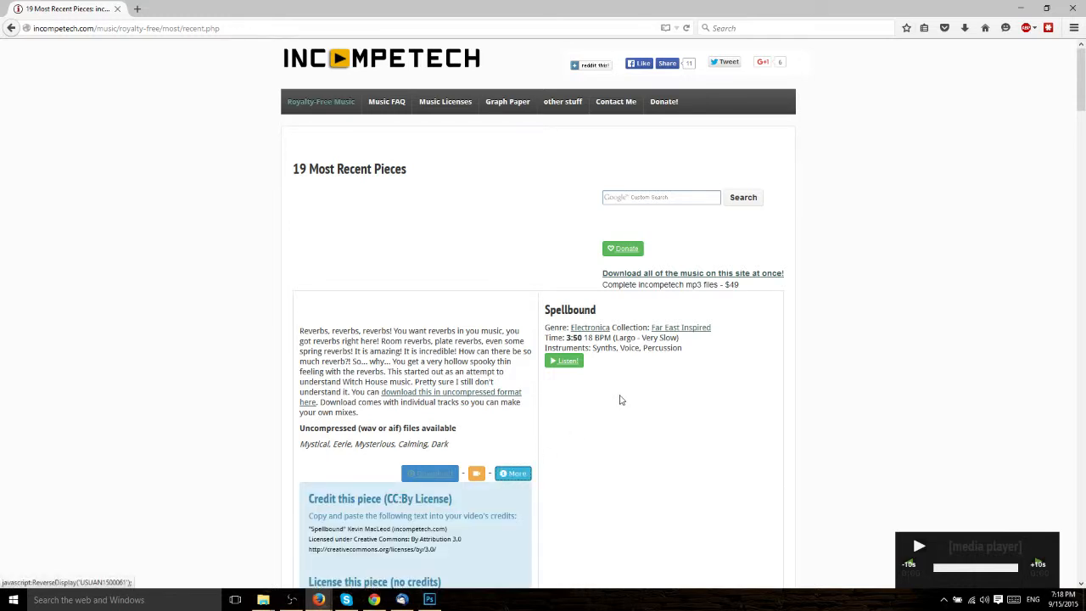
scroll(down, 3)
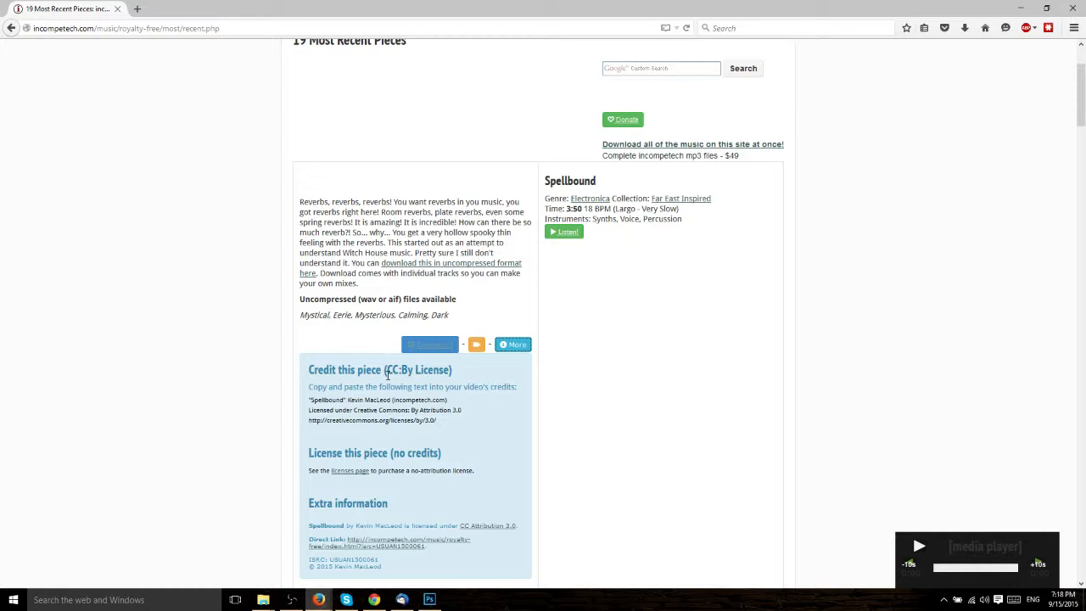
double_click(399, 370)
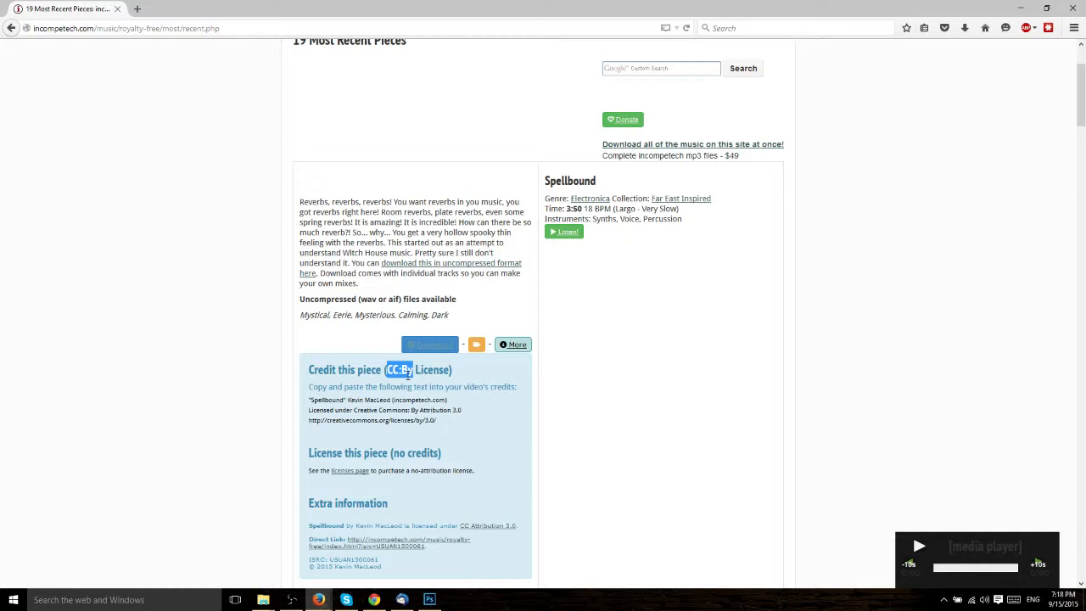
mouse_move(402, 382)
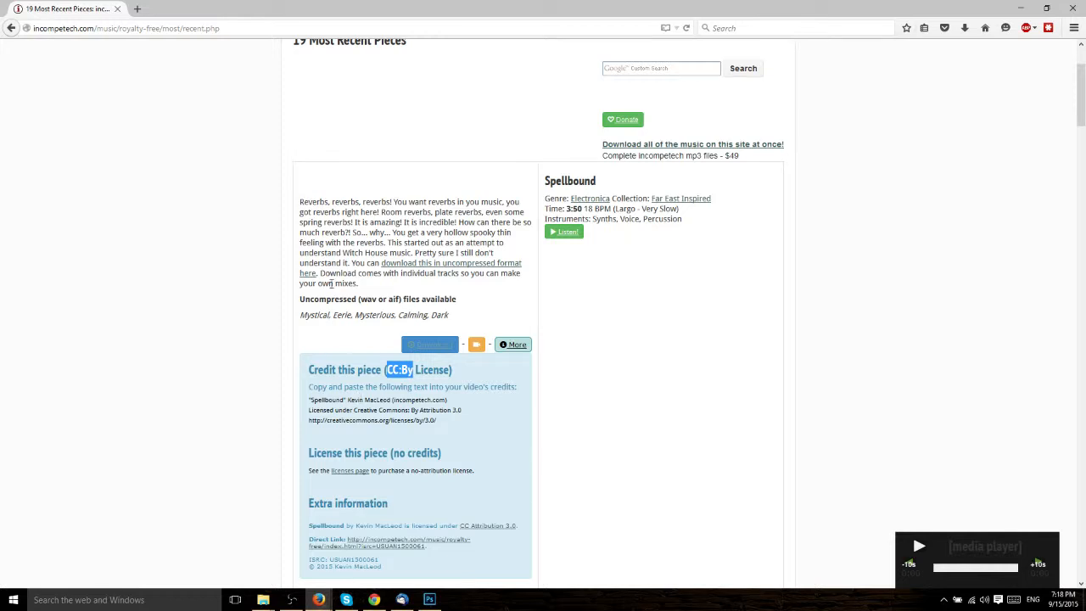
mouse_move(329, 278)
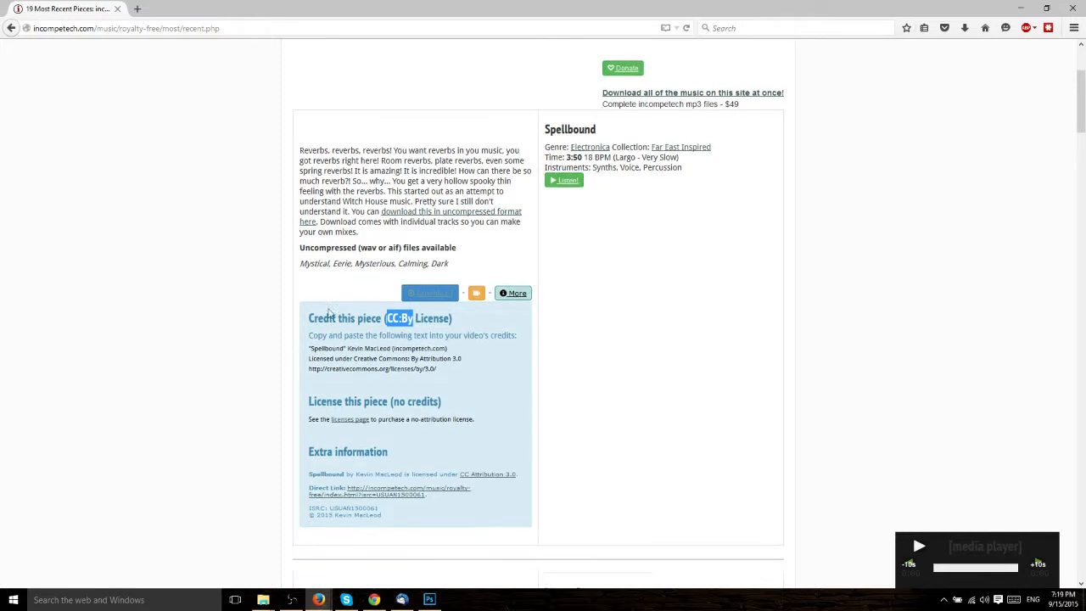
- Collapse Spellbound's credits and start the Listen preview of Mystic Force
click(512, 292)
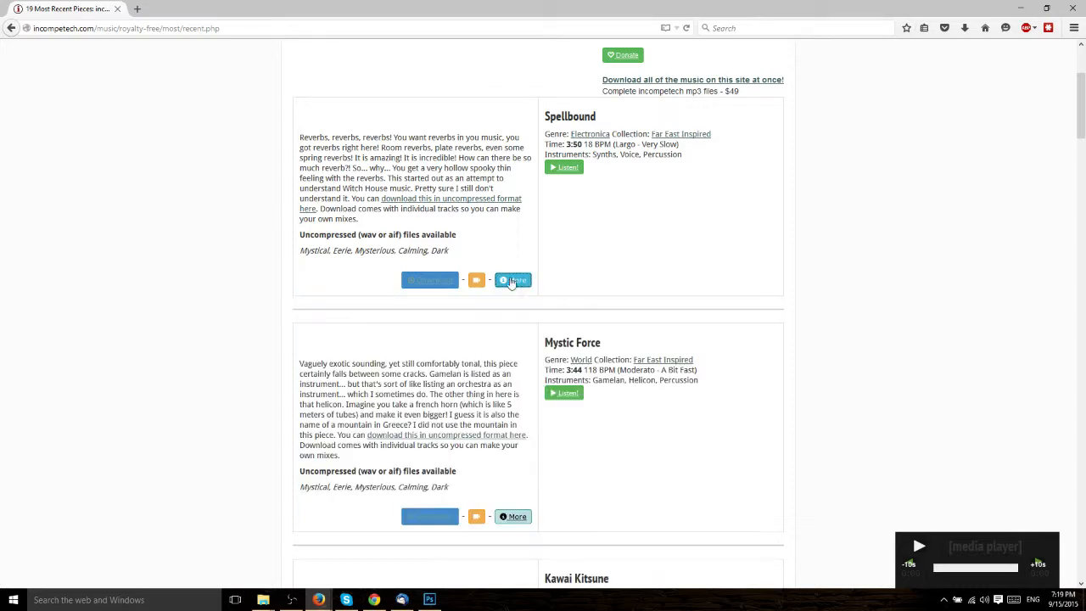
scroll(down, 3)
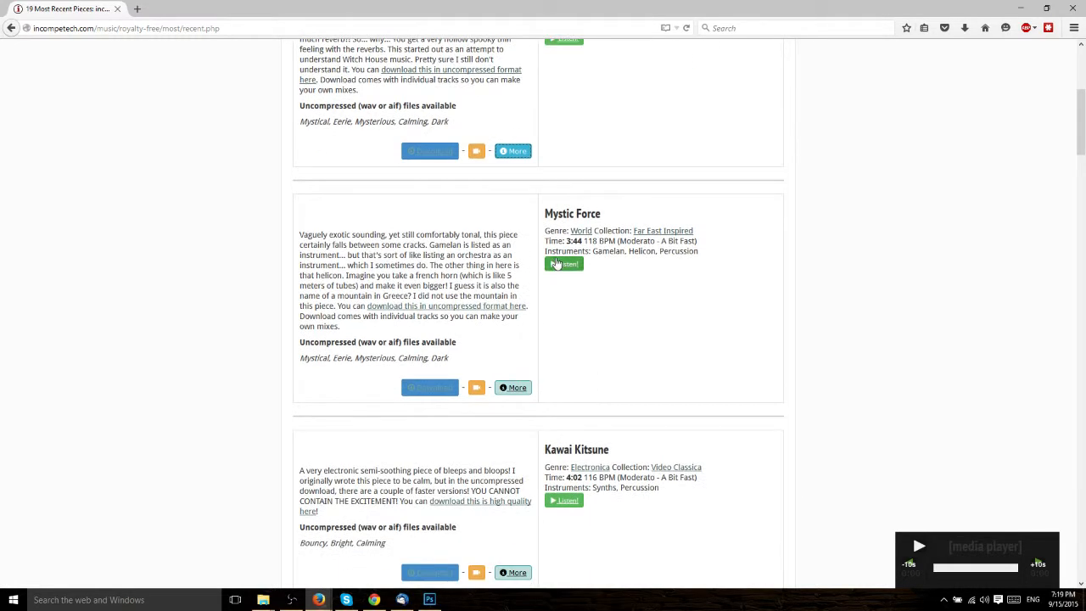
click(563, 265)
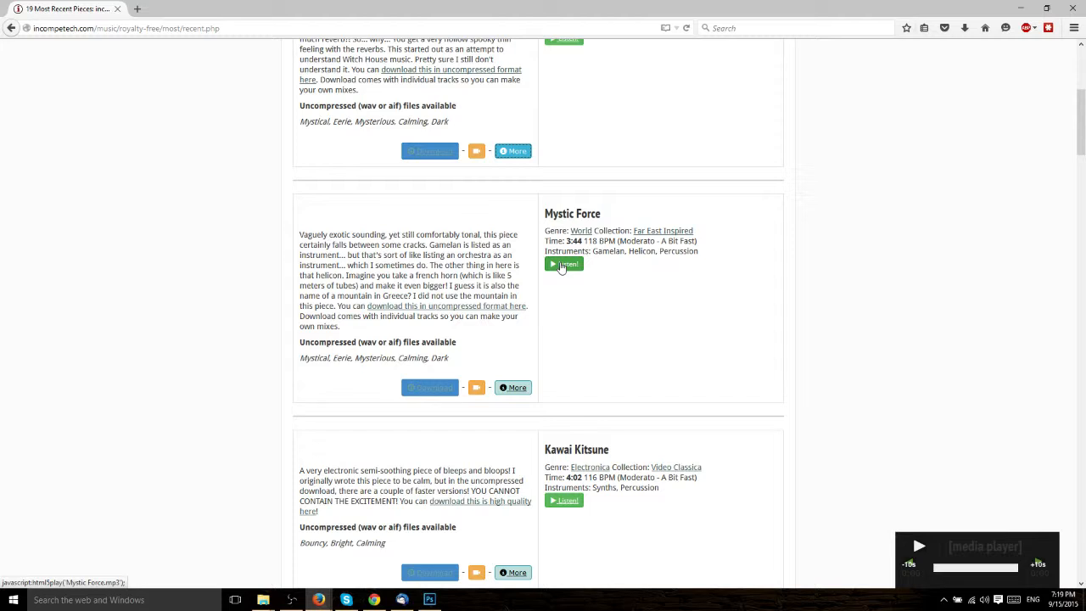
mouse_move(727, 511)
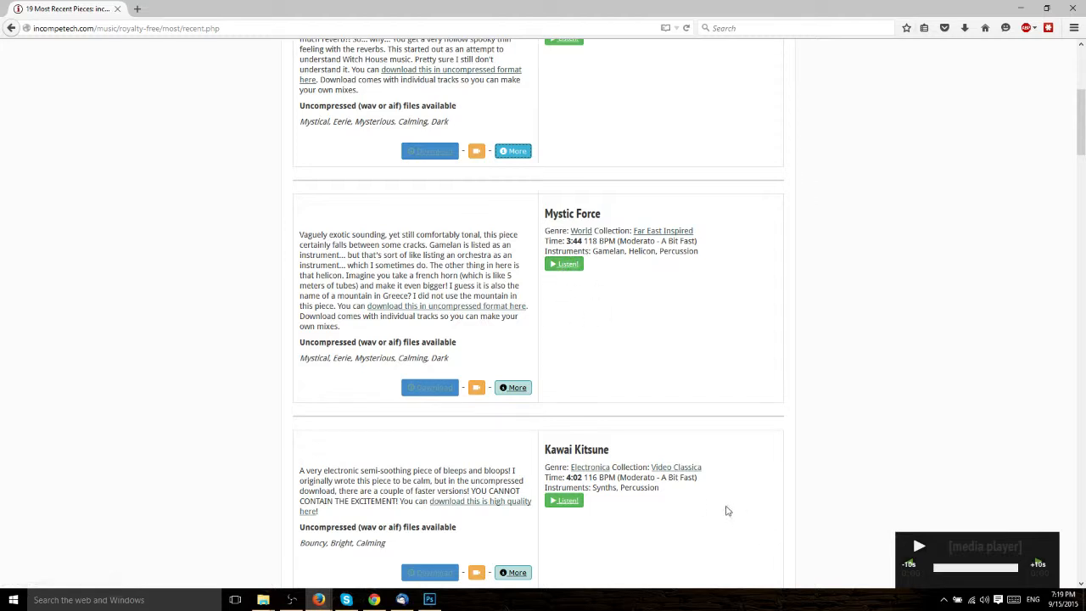
mouse_move(518, 387)
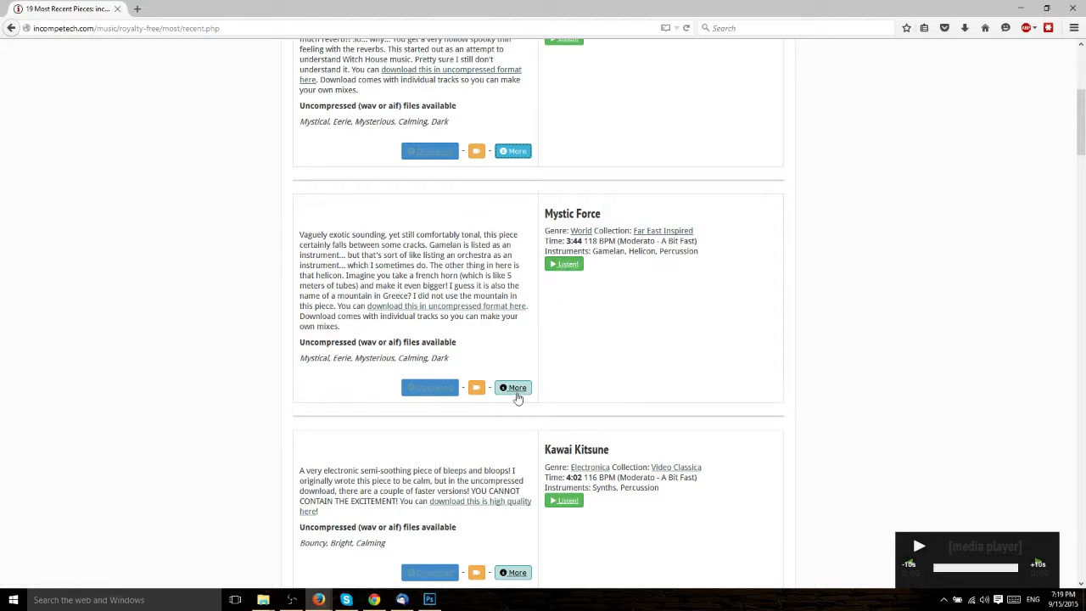
- Expand Mystic Force's credits and highlight its three CC BY attribution lines
click(513, 387)
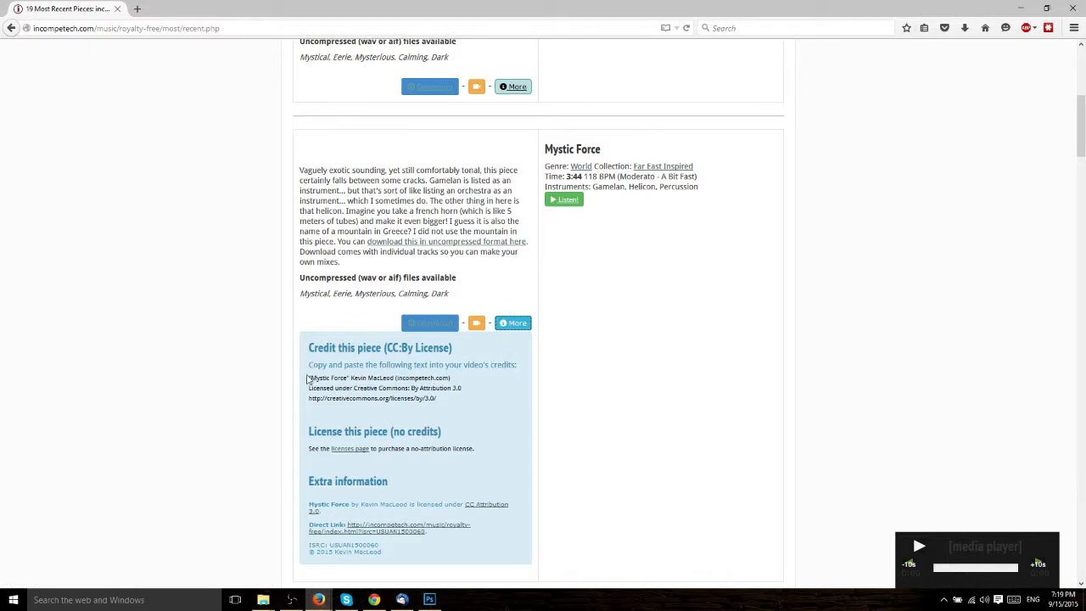
drag(309, 377, 437, 397)
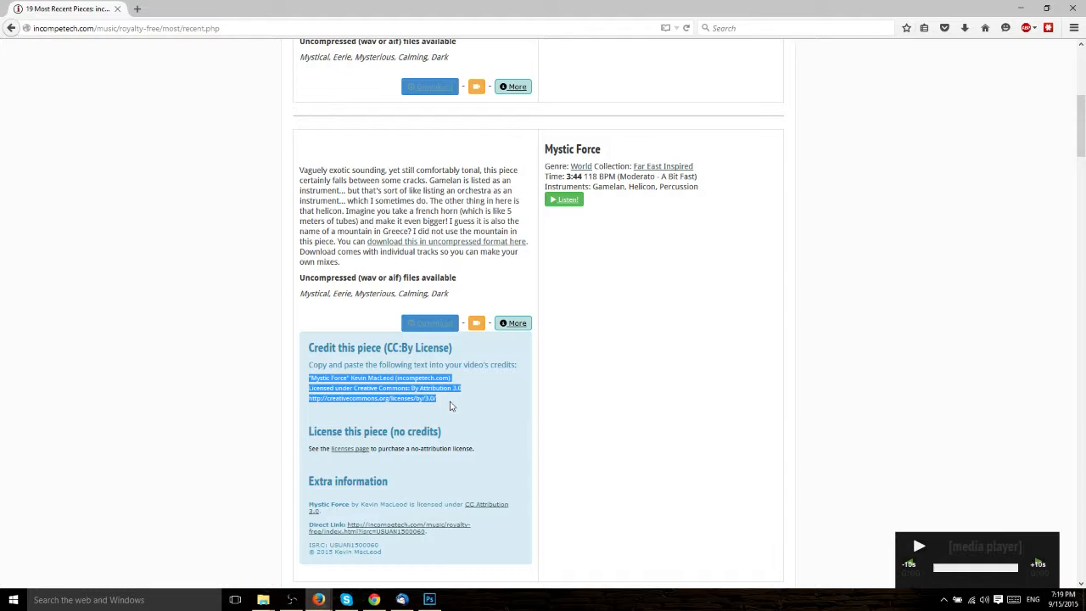
mouse_move(465, 435)
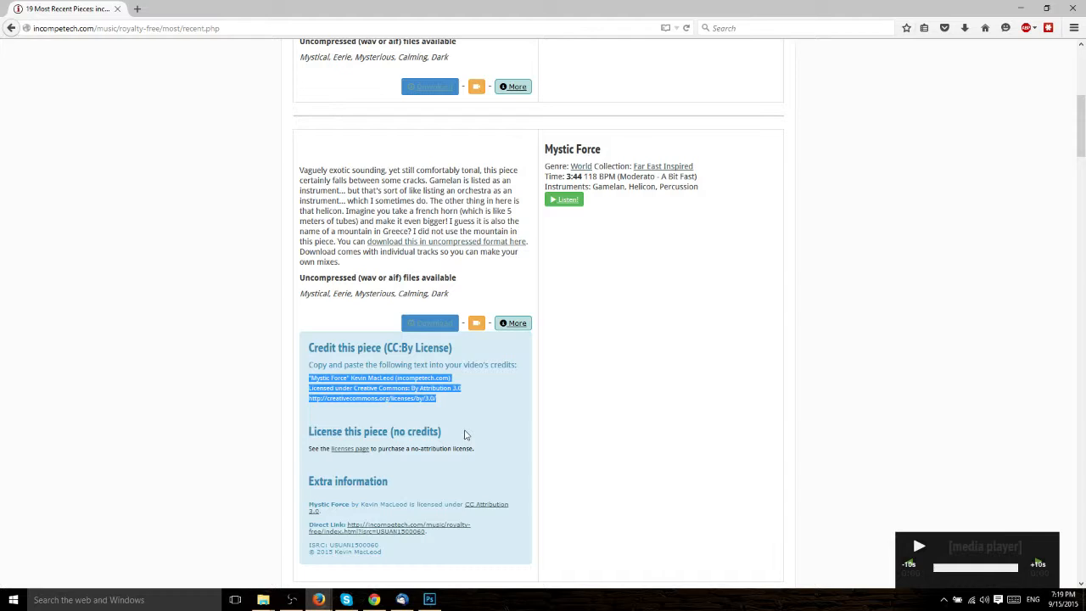
mouse_move(485, 252)
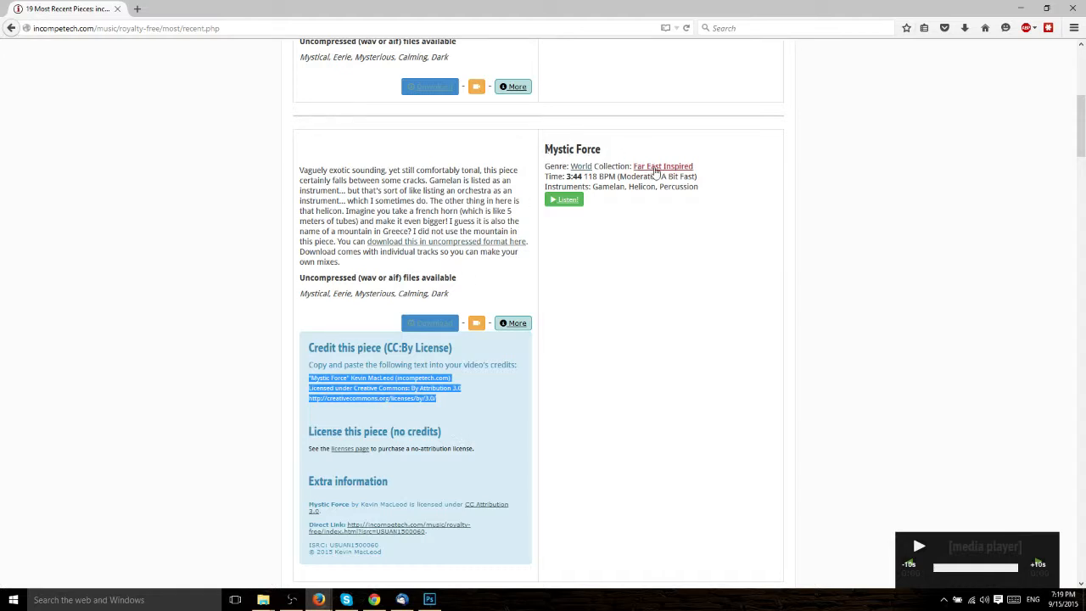
mouse_move(513, 323)
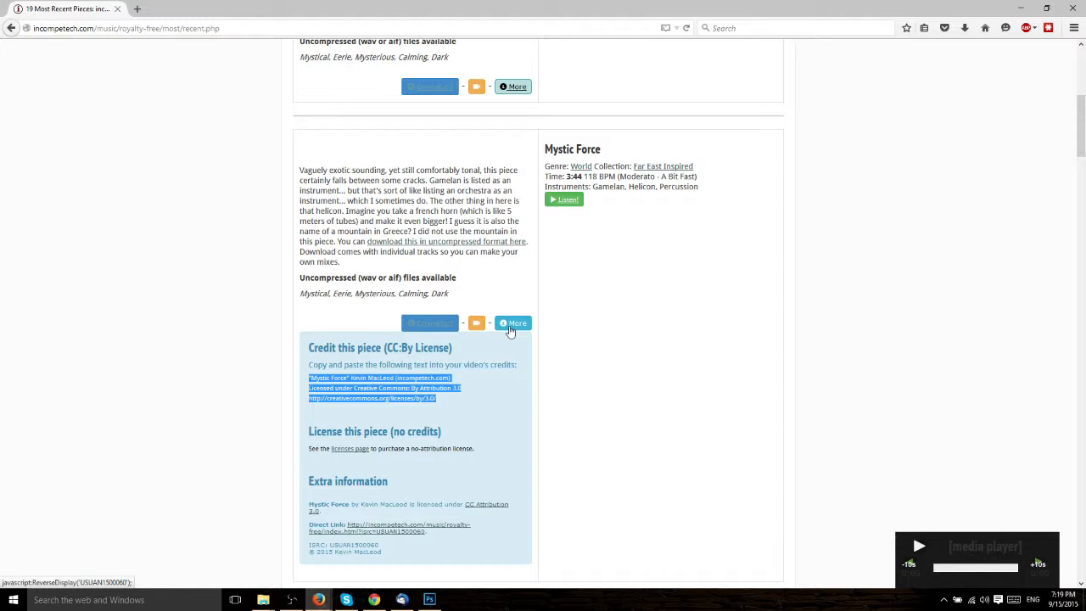
mouse_move(438, 404)
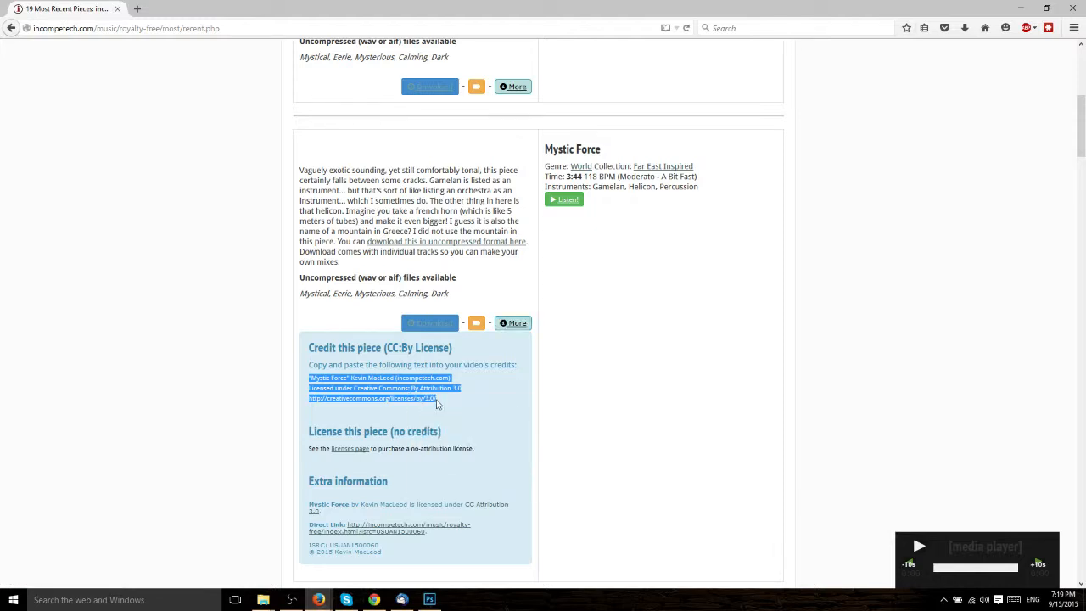
mouse_move(443, 409)
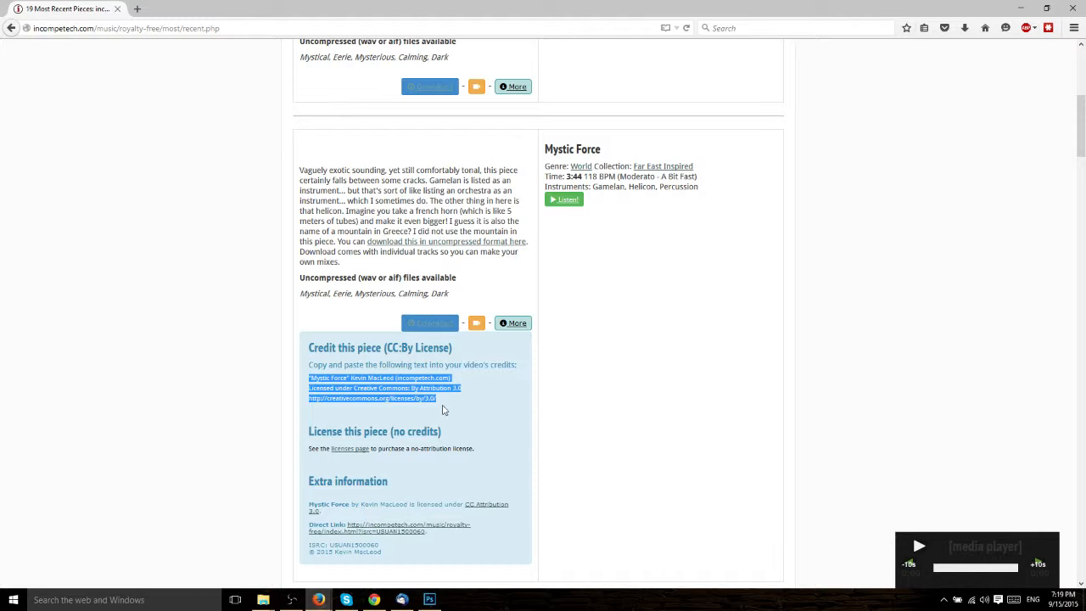
mouse_move(439, 413)
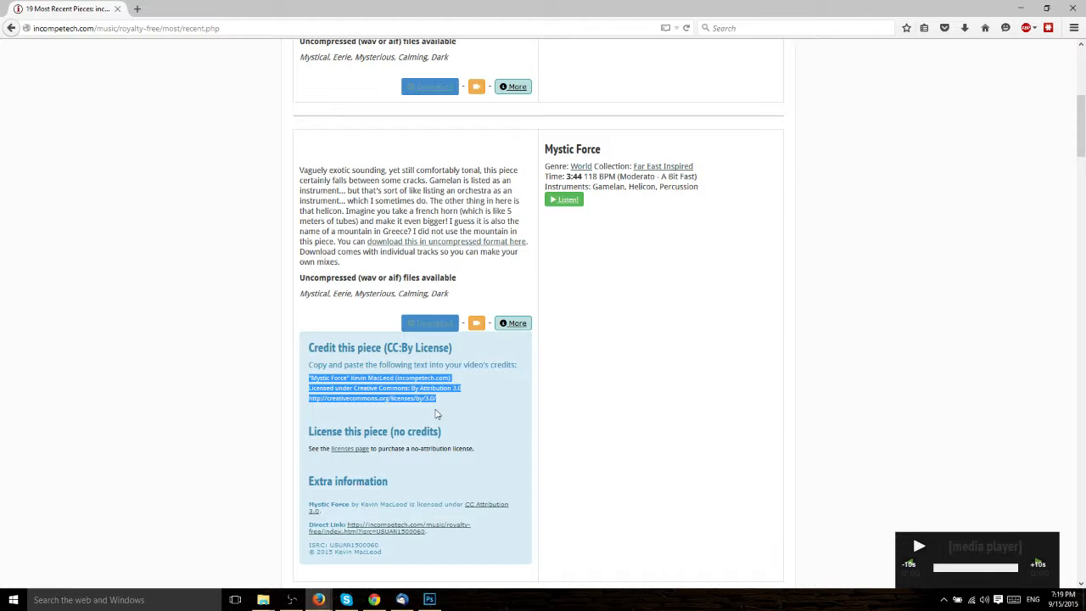
mouse_move(403, 409)
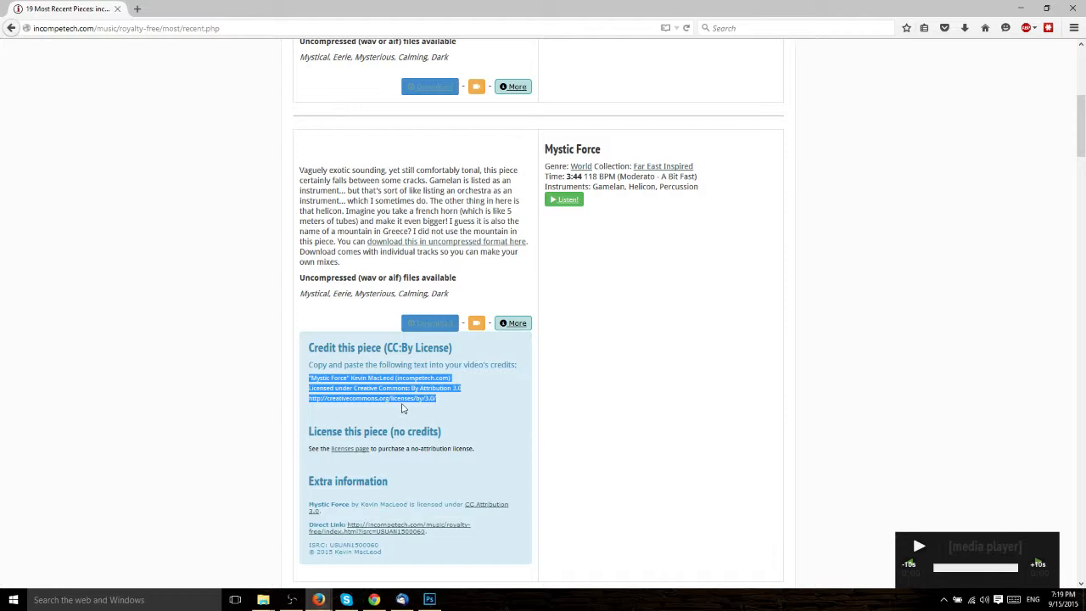
mouse_move(614, 424)
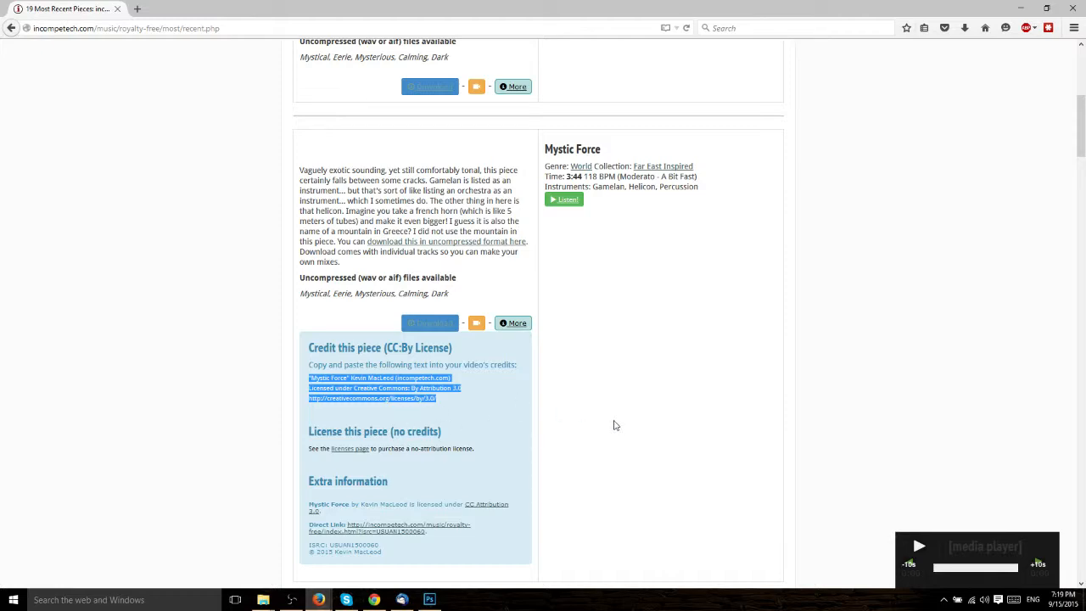
- Return to the Royalty-Free Music page with Full Search, Collections and ISRC options
scroll(up, 3)
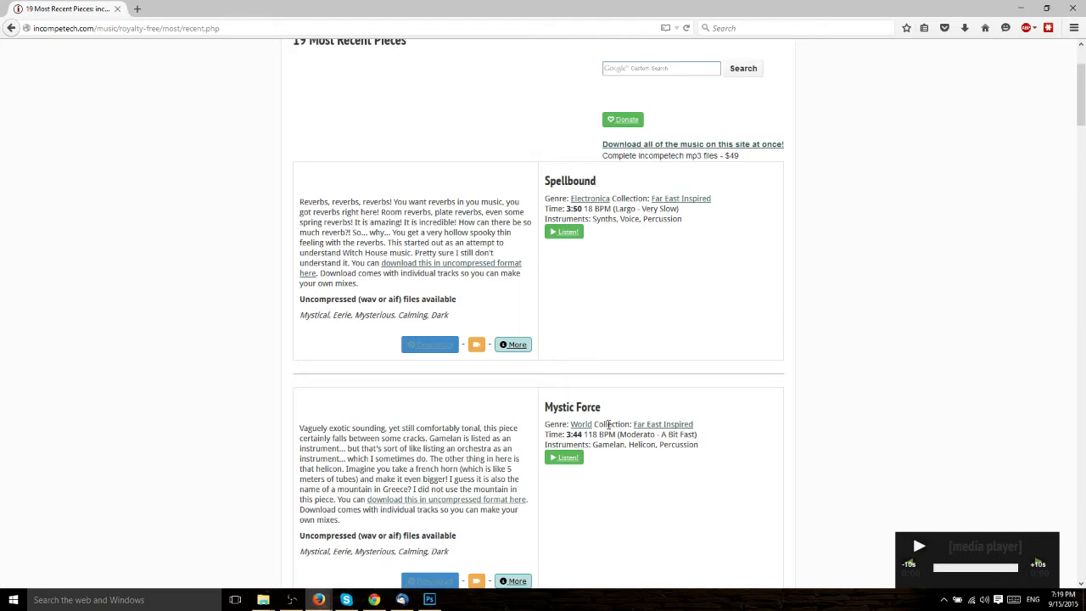
scroll(up, 3)
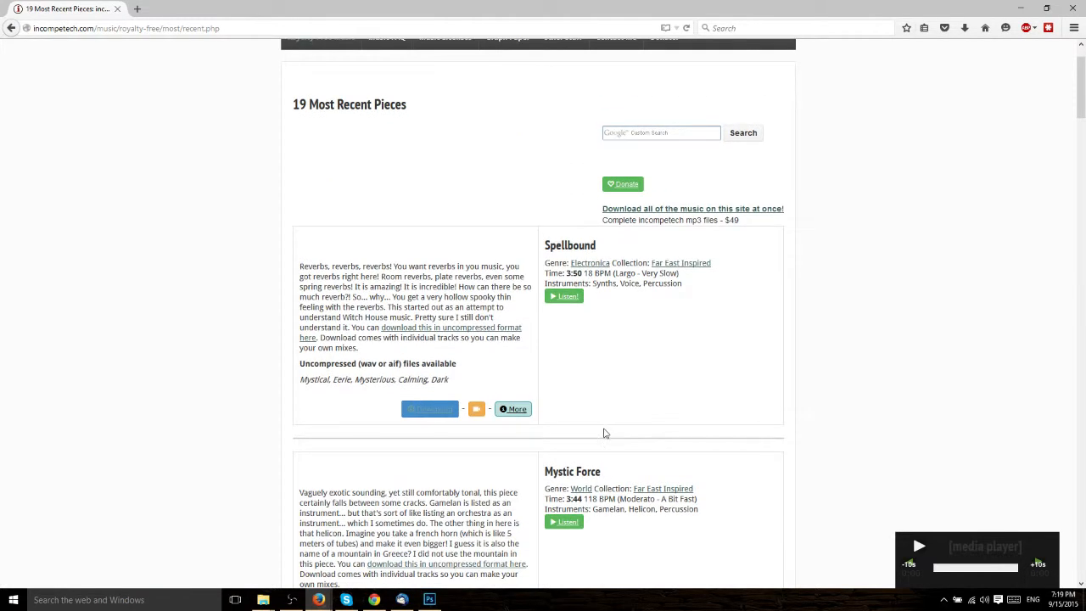
scroll(up, 3)
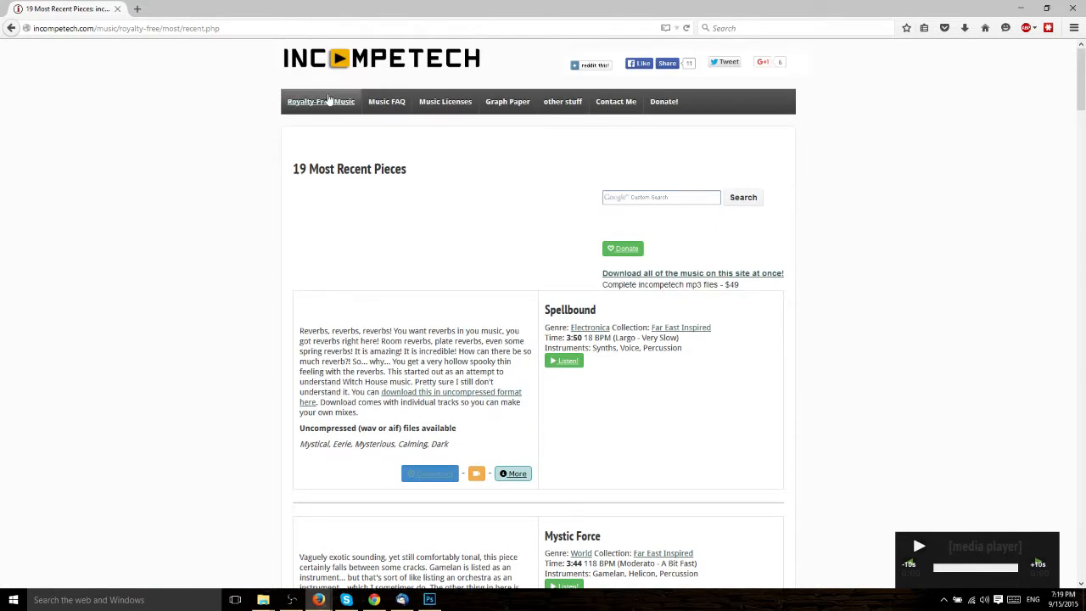
click(320, 102)
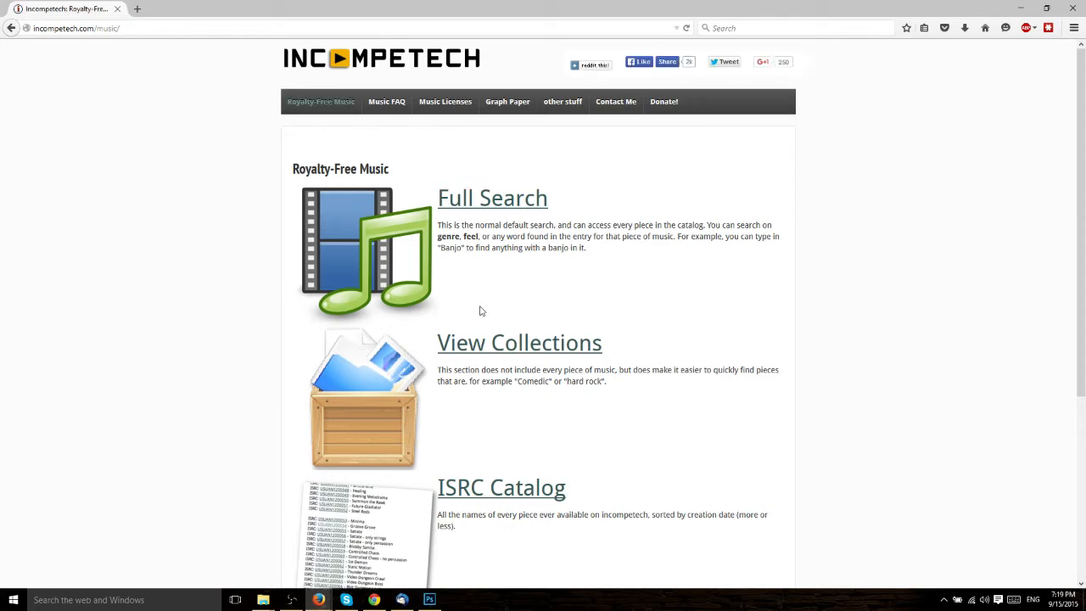
scroll(down, 3)
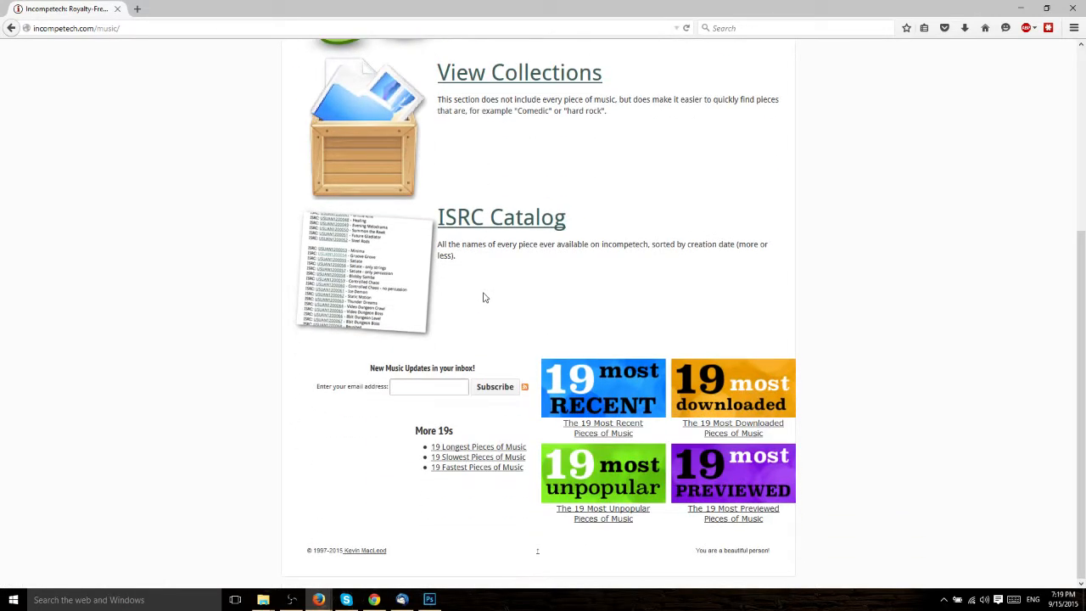
scroll(up, 3)
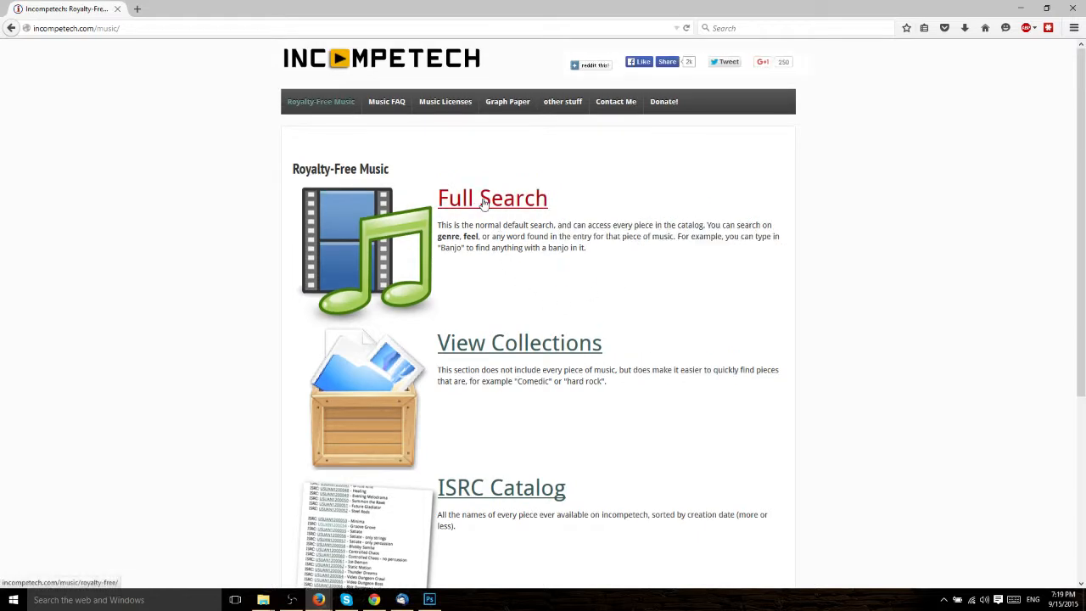
- Open Full Search with its genre and feel filter lists
click(492, 197)
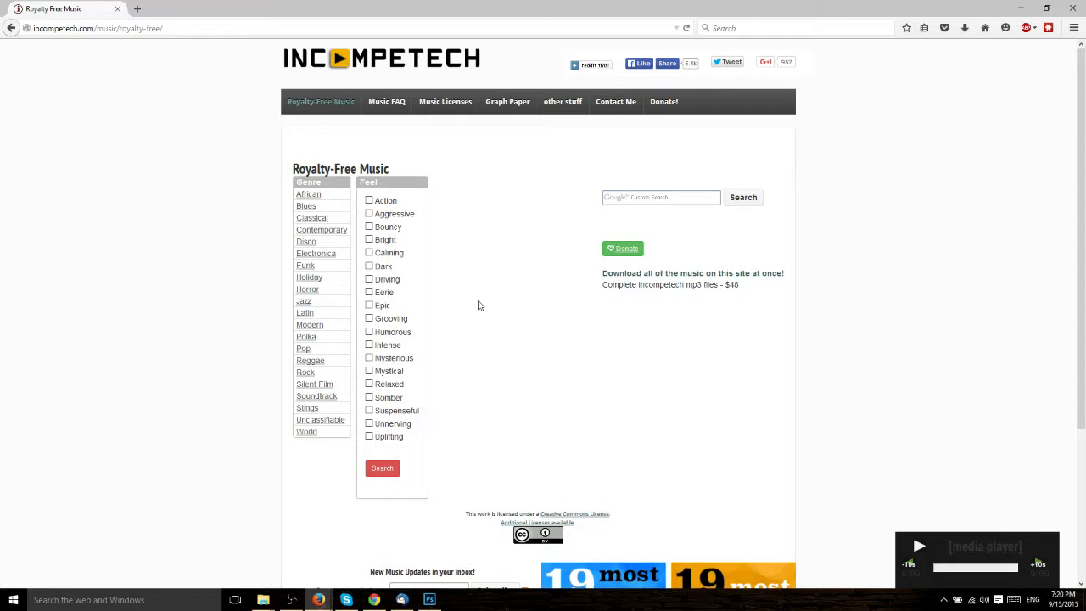
mouse_move(416, 246)
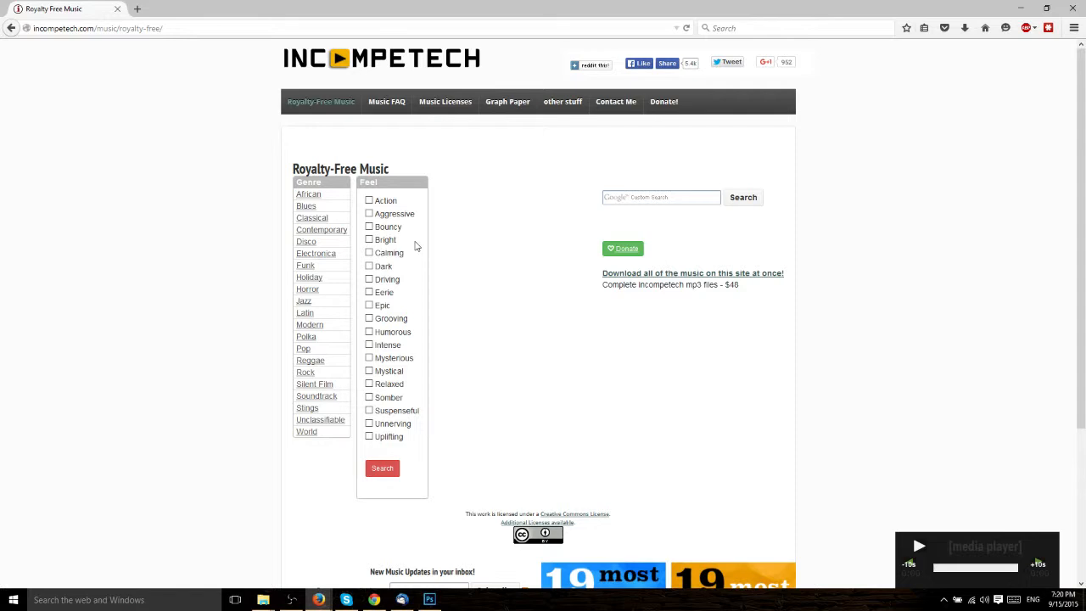
- Tick the Driving and Action feels and run the search
click(309, 193)
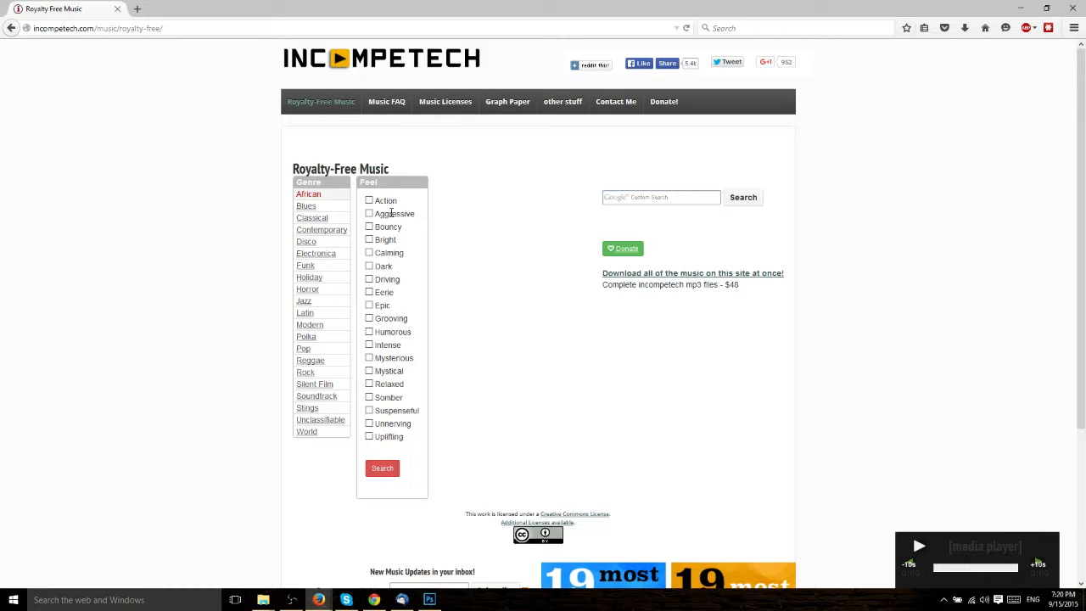
mouse_move(309, 279)
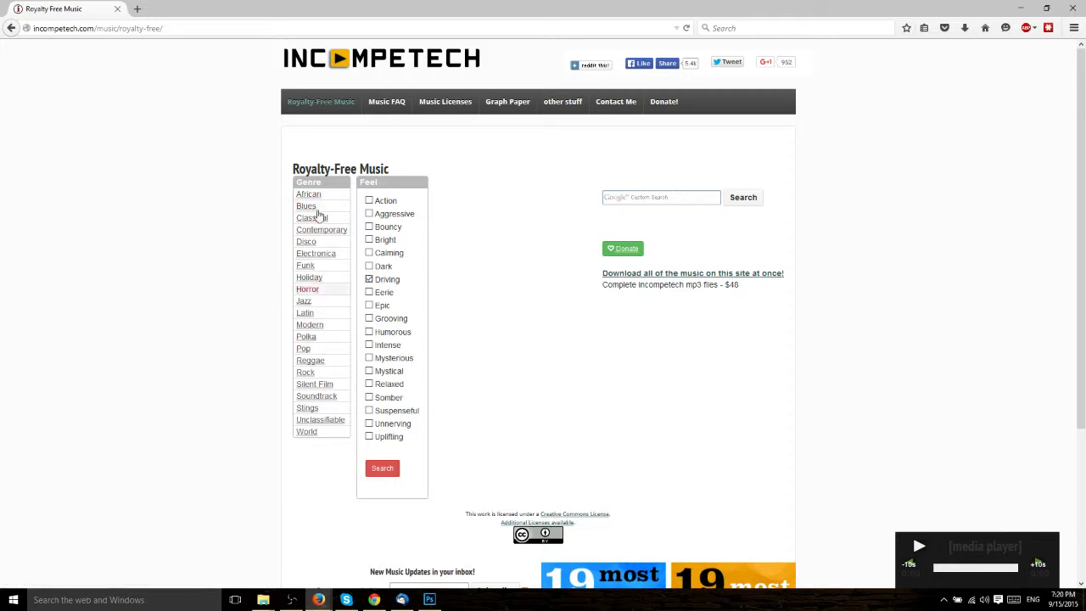
click(370, 278)
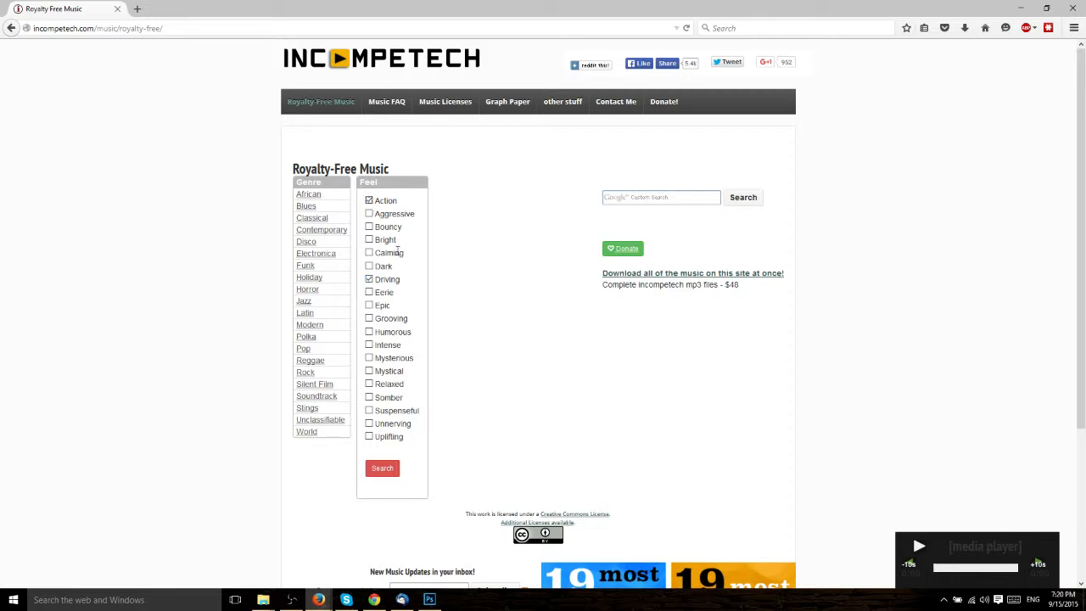
click(382, 468)
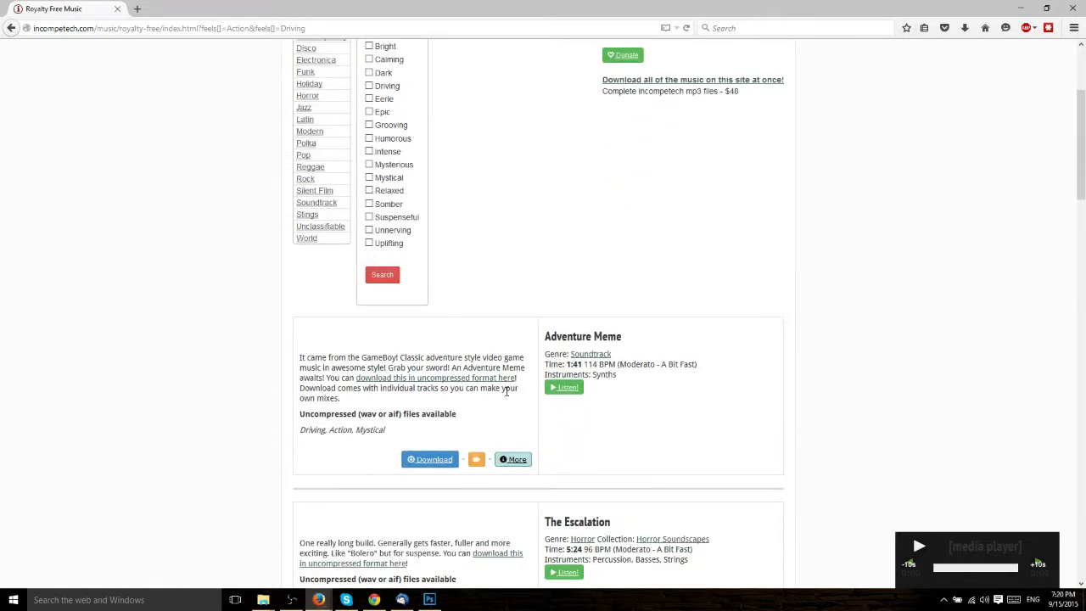
mouse_move(358, 441)
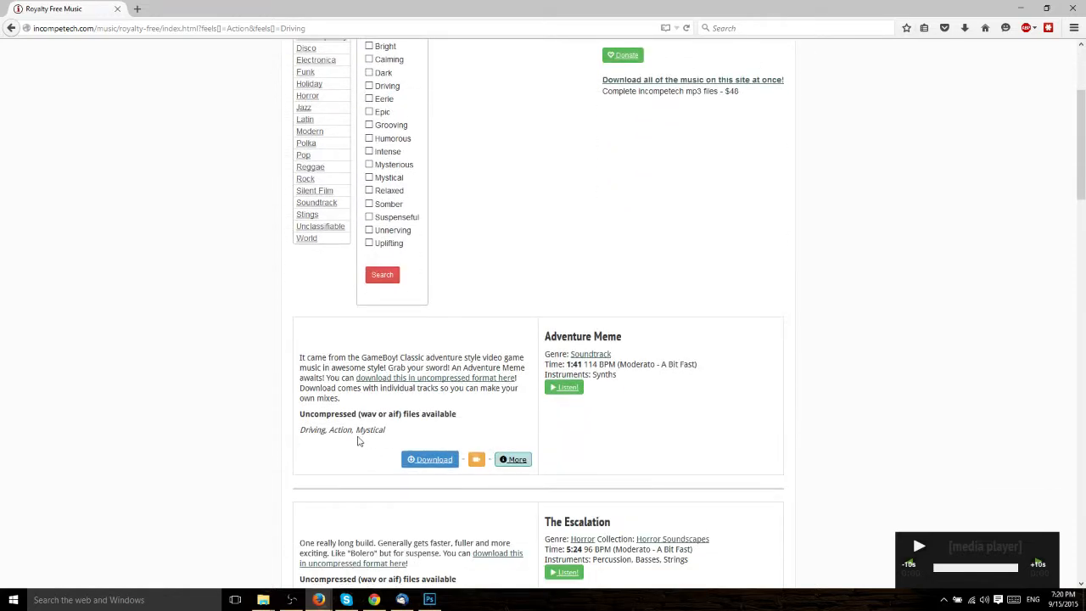
scroll(down, 3)
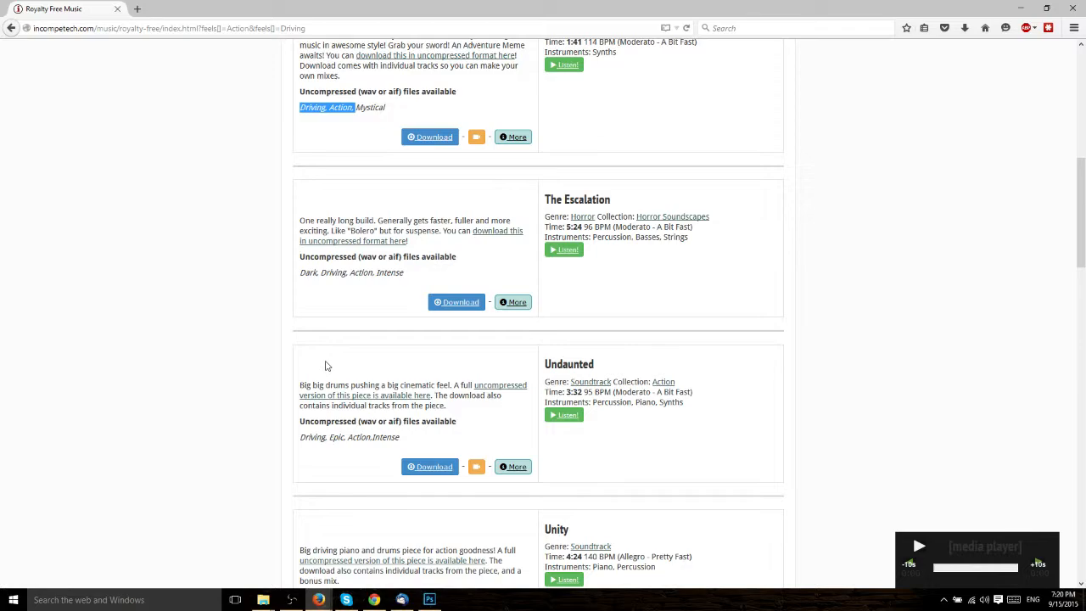
double_click(348, 272)
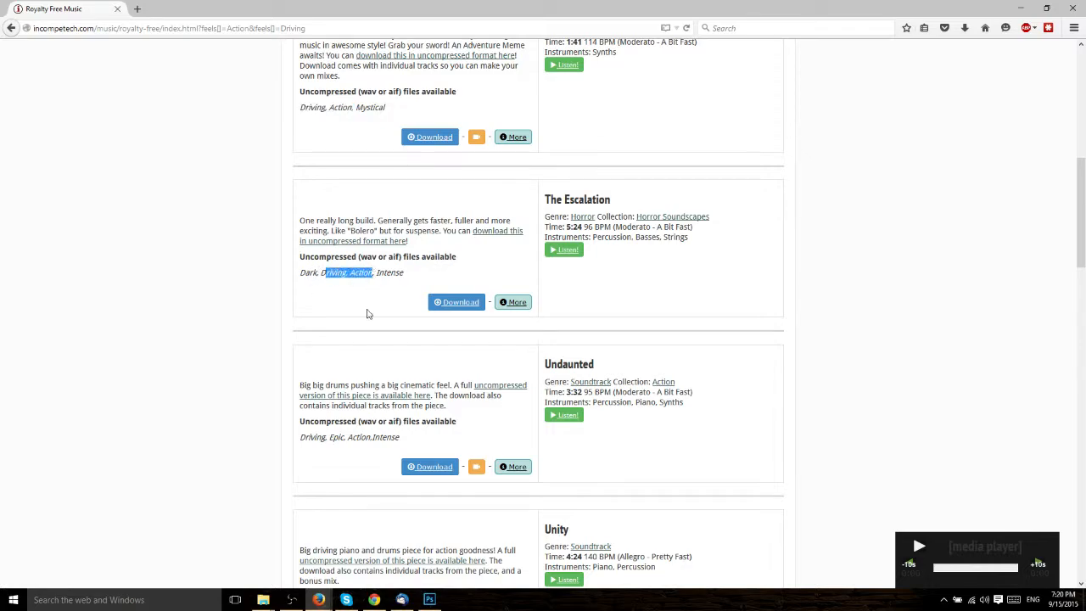
scroll(down, 3)
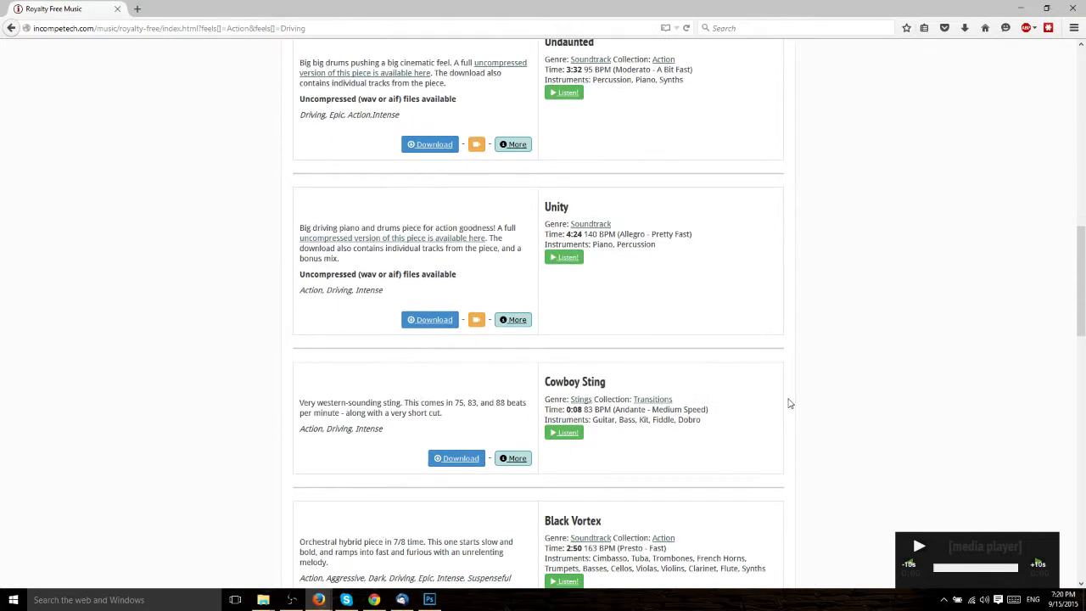
scroll(down, 3)
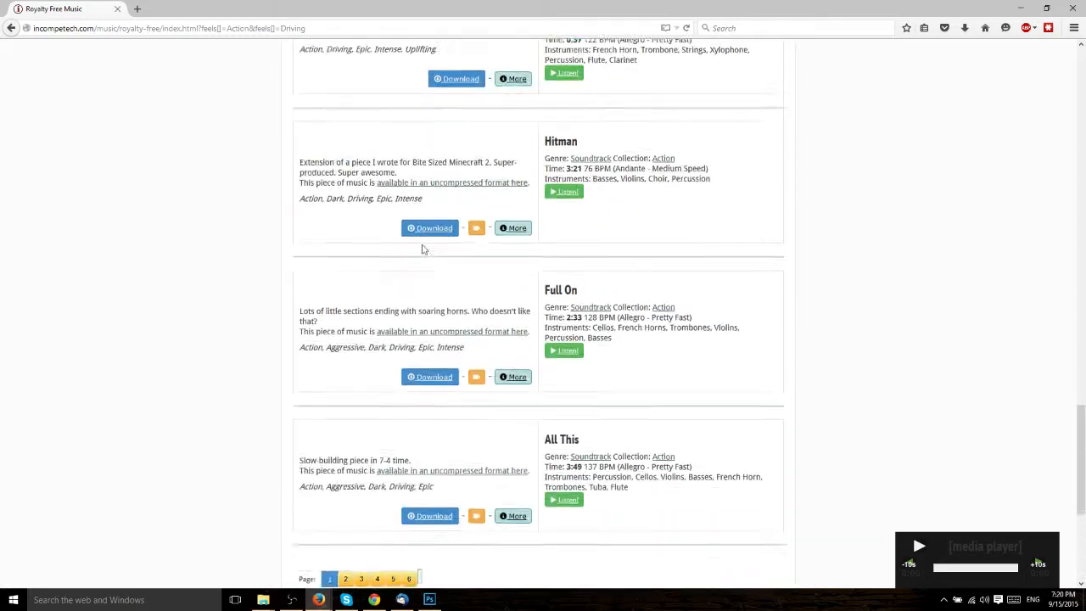
scroll(down, 3)
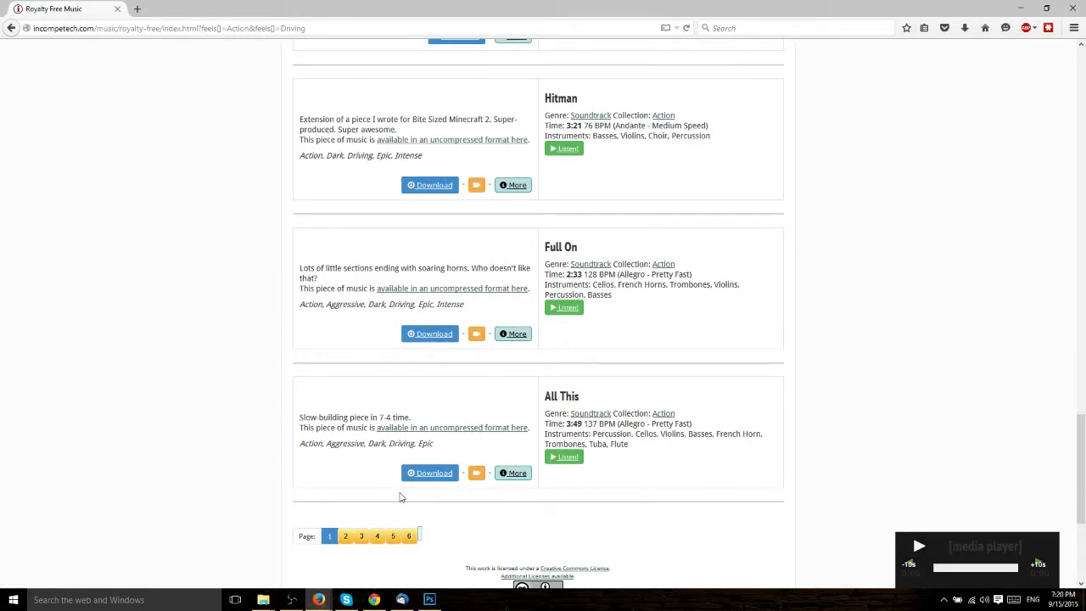
mouse_move(506, 525)
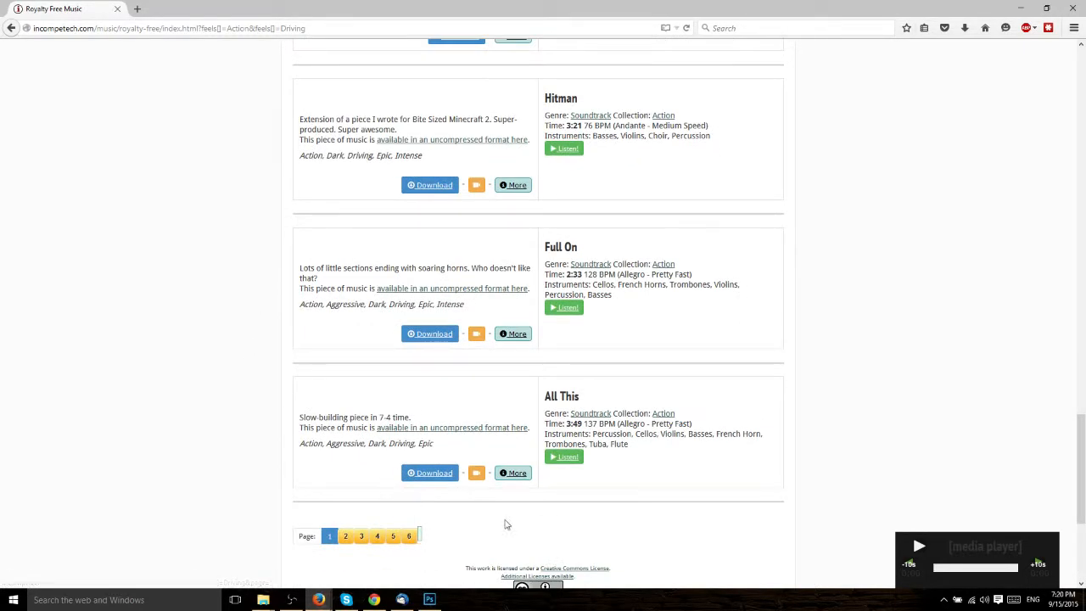
click(306, 336)
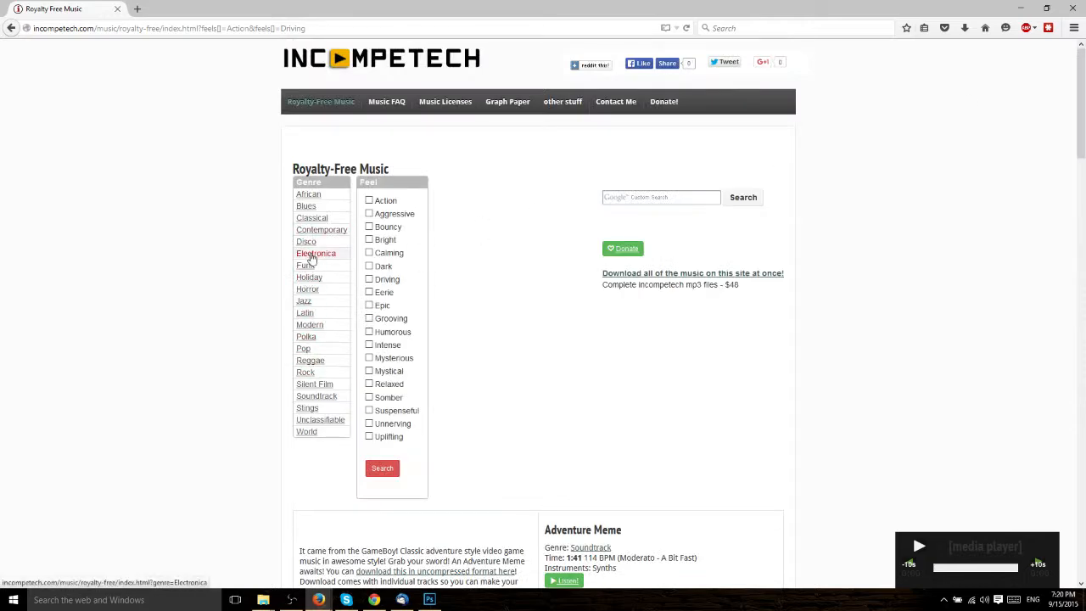
- Filter to the Electronica genre and look through results down to Level Up and Reformat
click(315, 253)
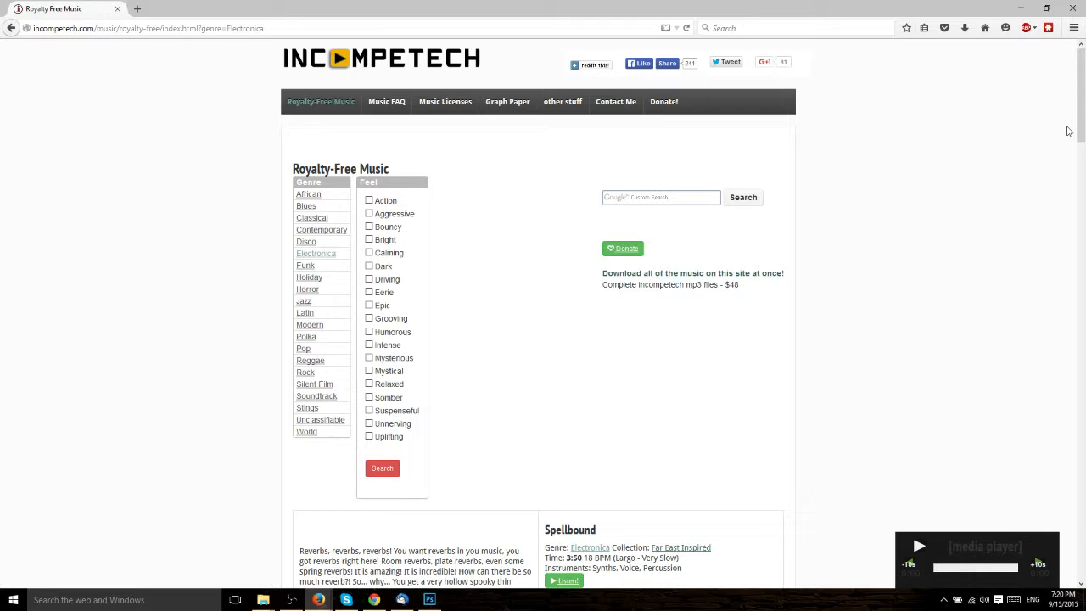
scroll(down, 3)
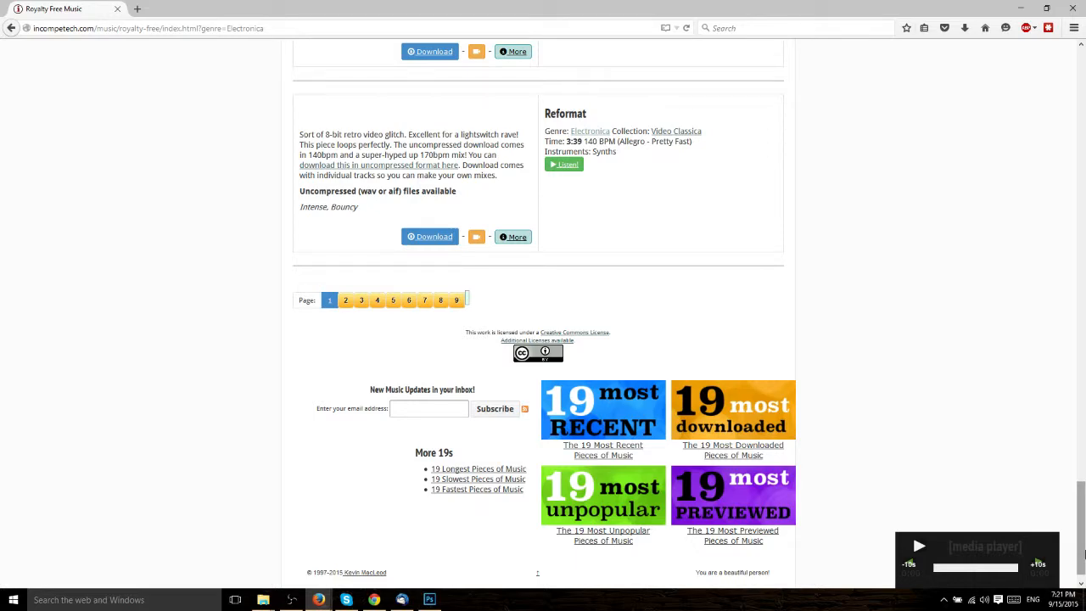
scroll(up, 3)
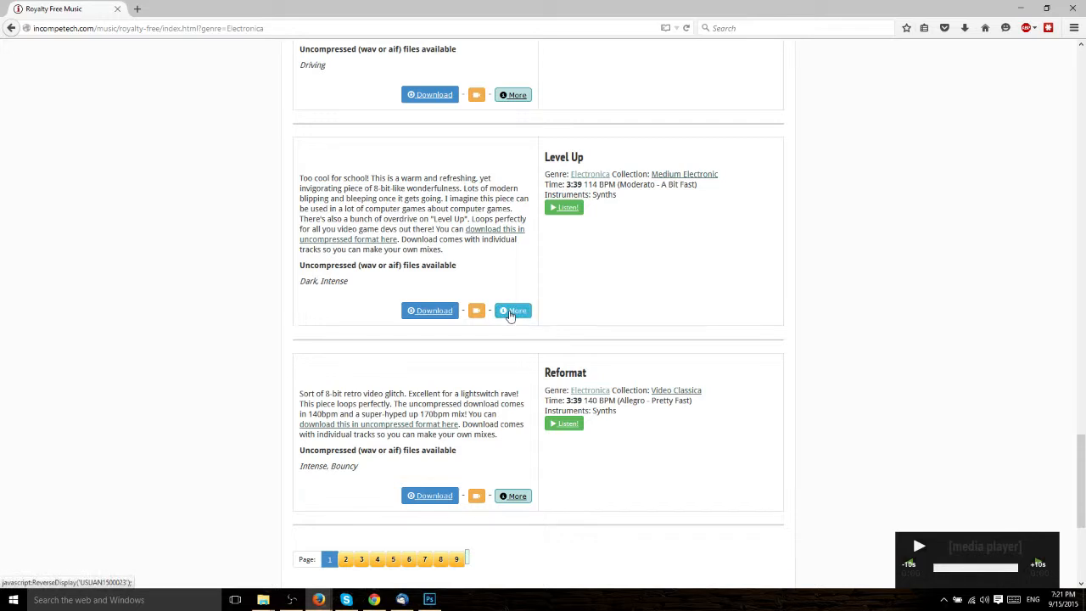
- Expand Level Up's credit panel showing its CC BY attribution text
click(512, 309)
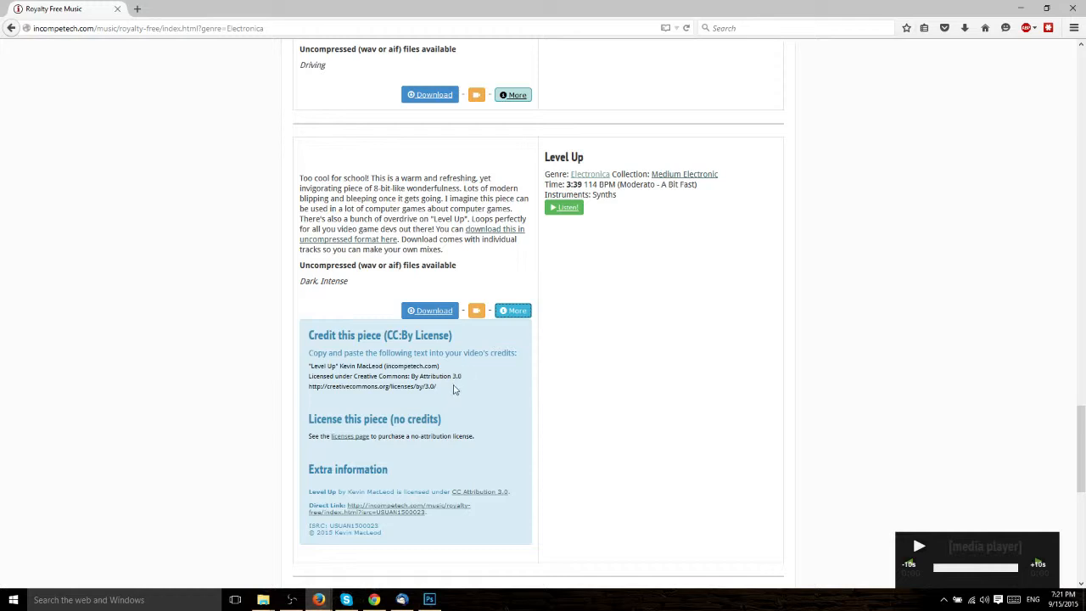
mouse_move(513, 311)
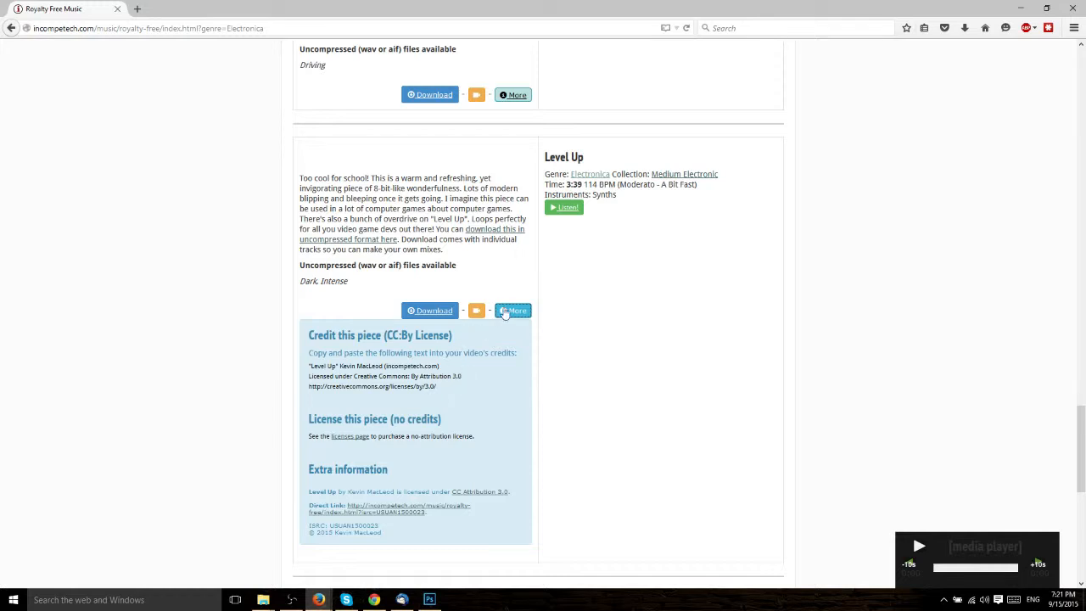